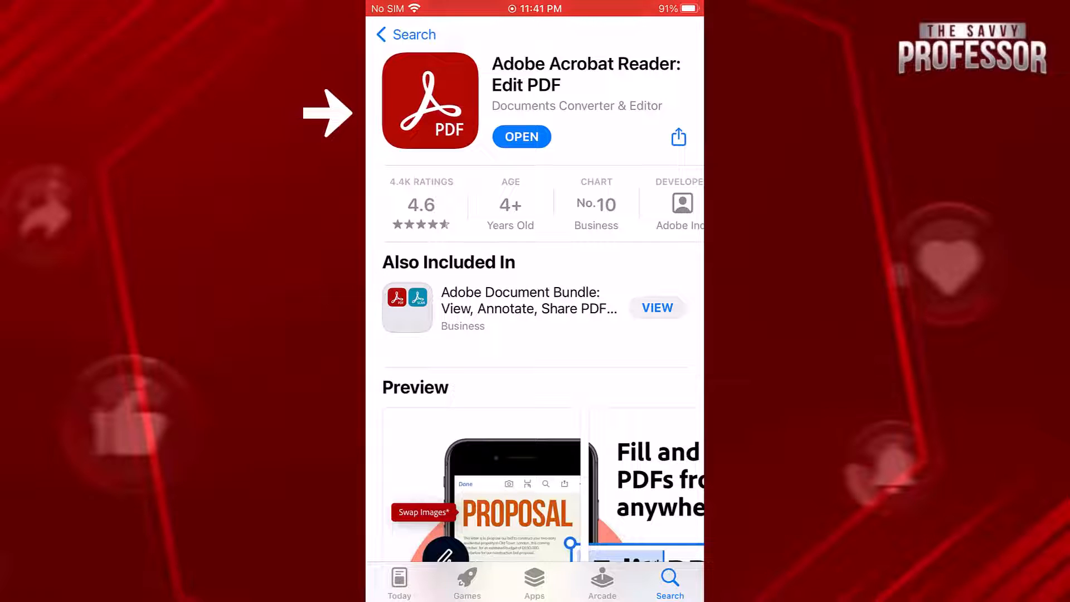
- Launch Adobe Acrobat Reader from its App Store page via OPEN
left_click(521, 136)
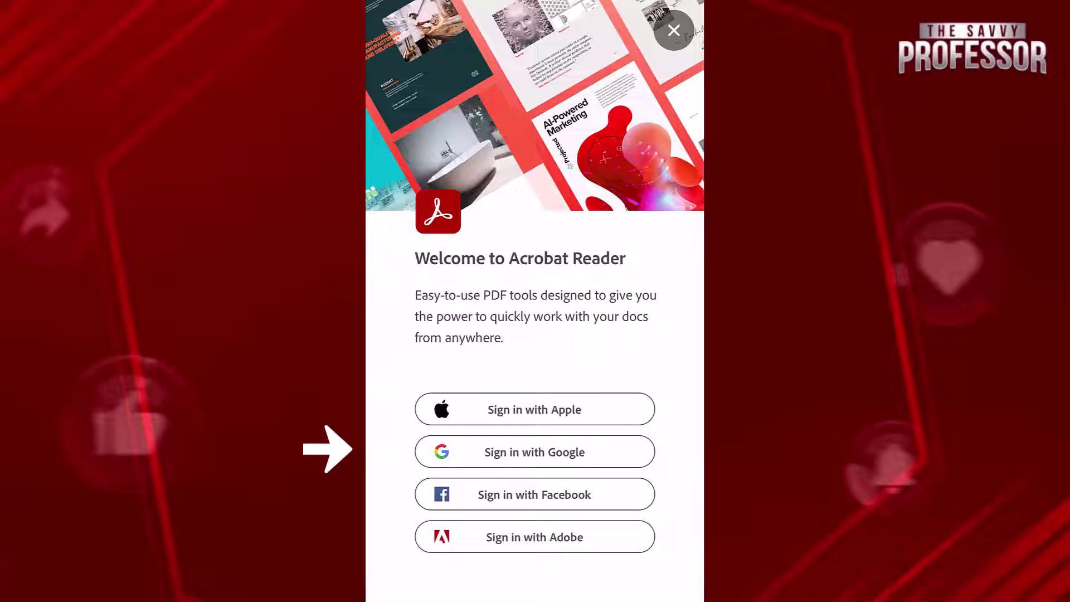
- Dismiss the Acrobat sign-in welcome screen to reach the Files app's On My iPhone folder
left_click(674, 31)
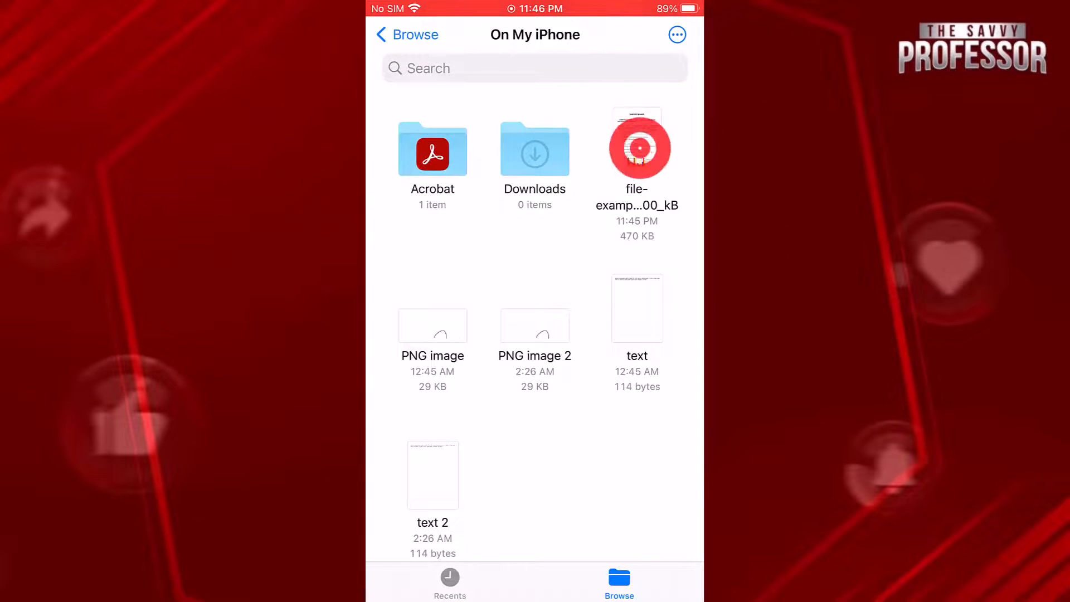
- Open file-example_PDF_500_kB and share it to Acrobat so it opens there
left_click(636, 147)
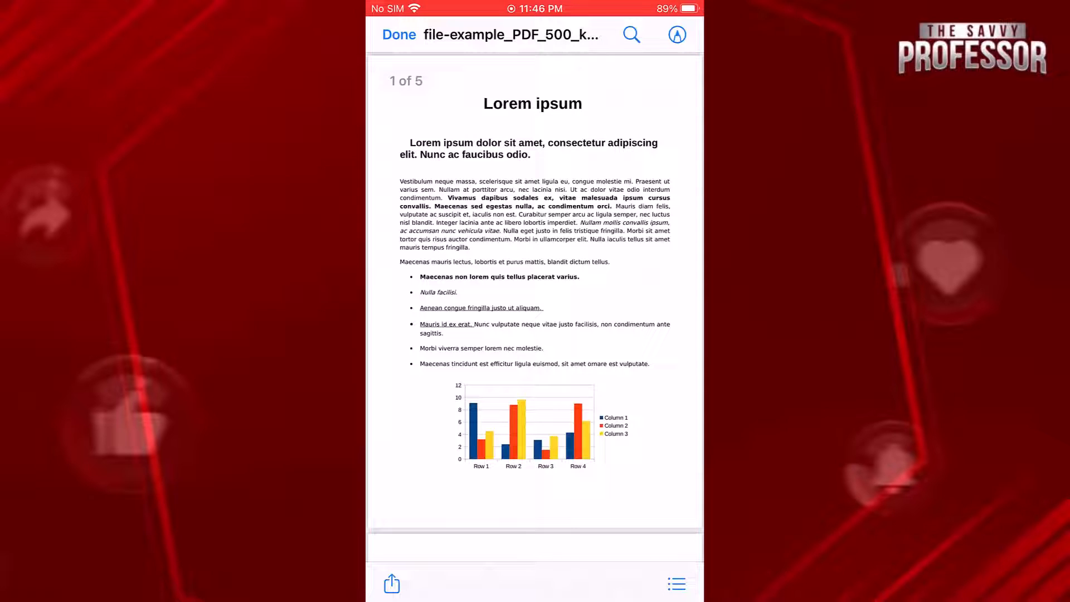
mouse_move(302, 579)
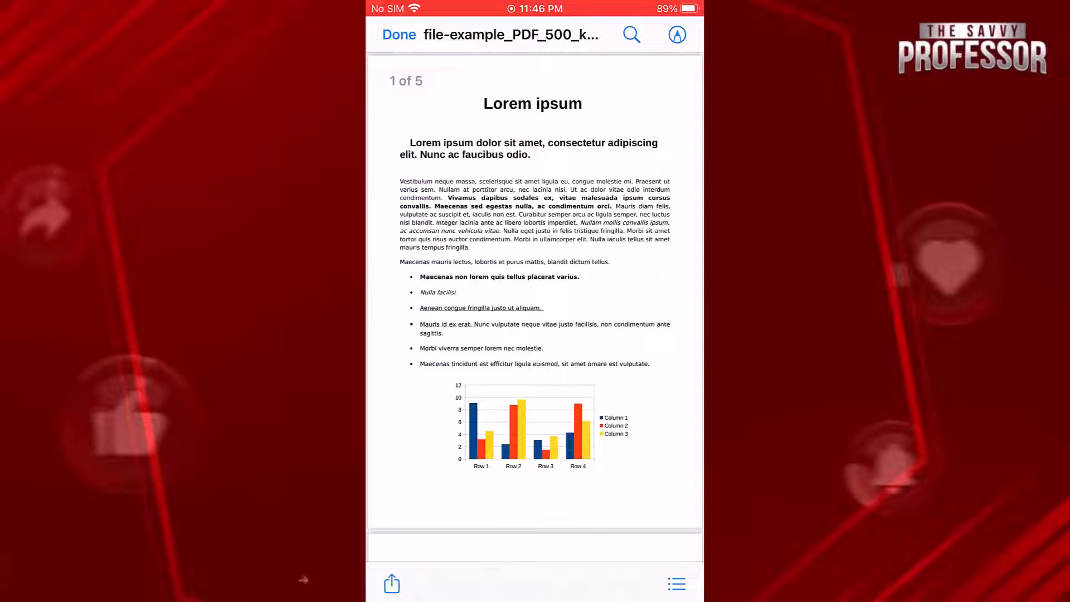
left_click(391, 584)
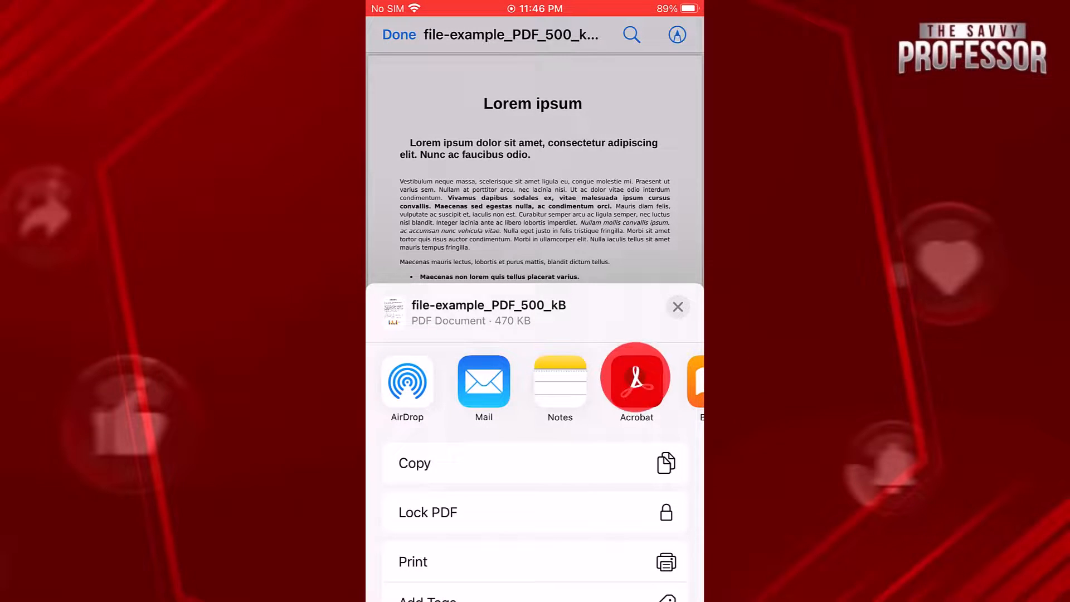
left_click(635, 378)
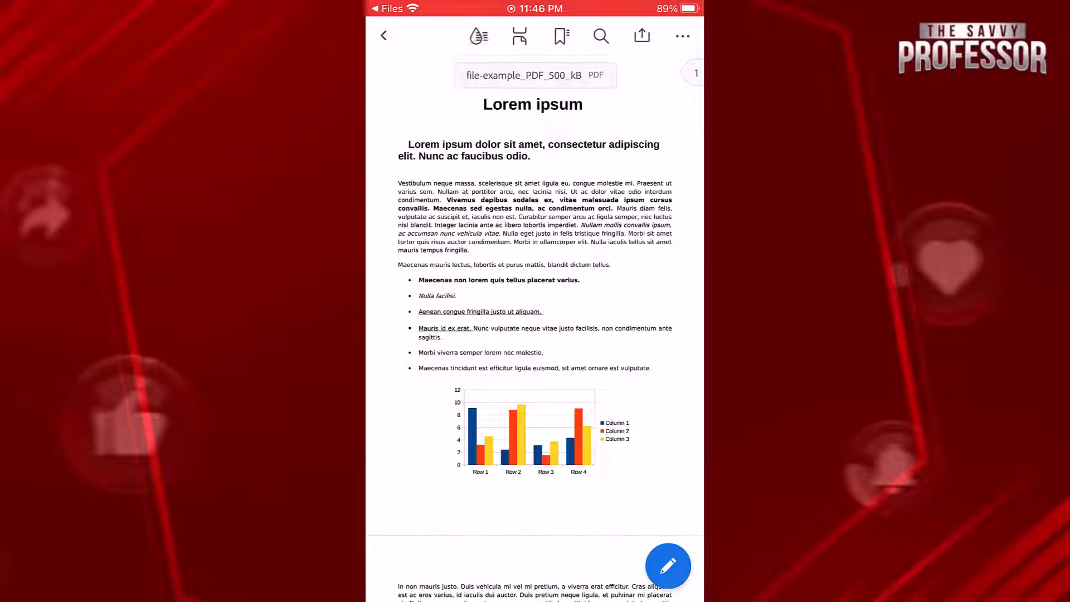
- Turn on Liquid Mode and choose Always to make it the default viewing experience
left_click(478, 34)
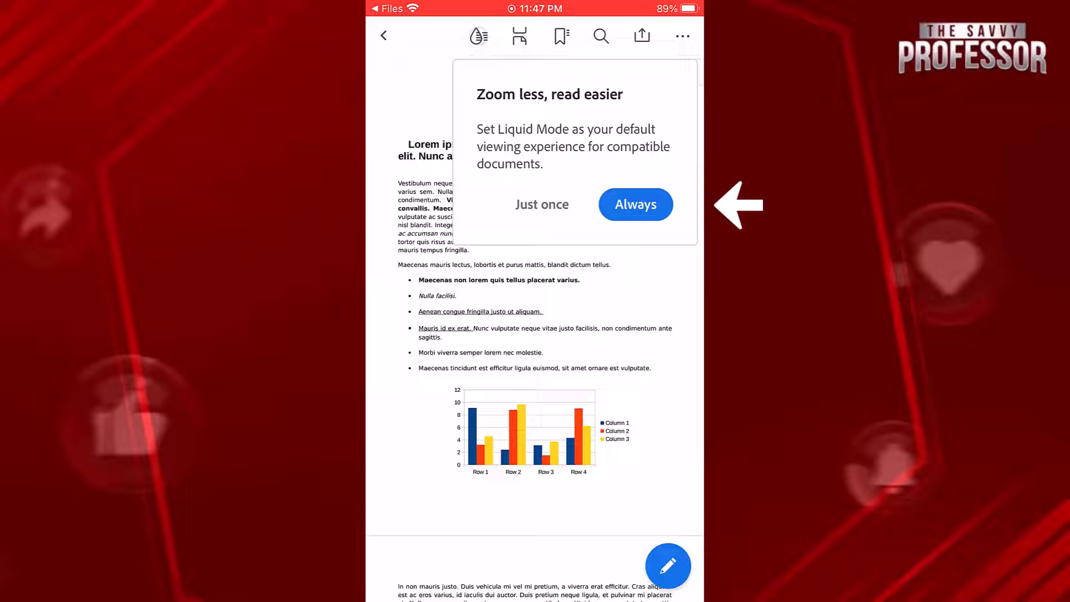
left_click(635, 205)
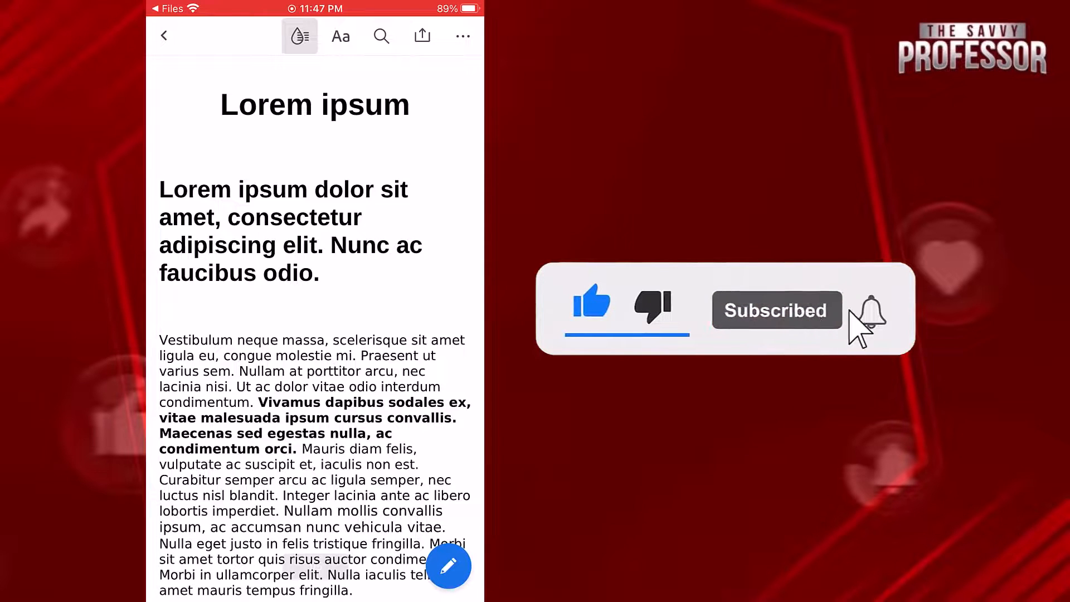
left_click(871, 310)
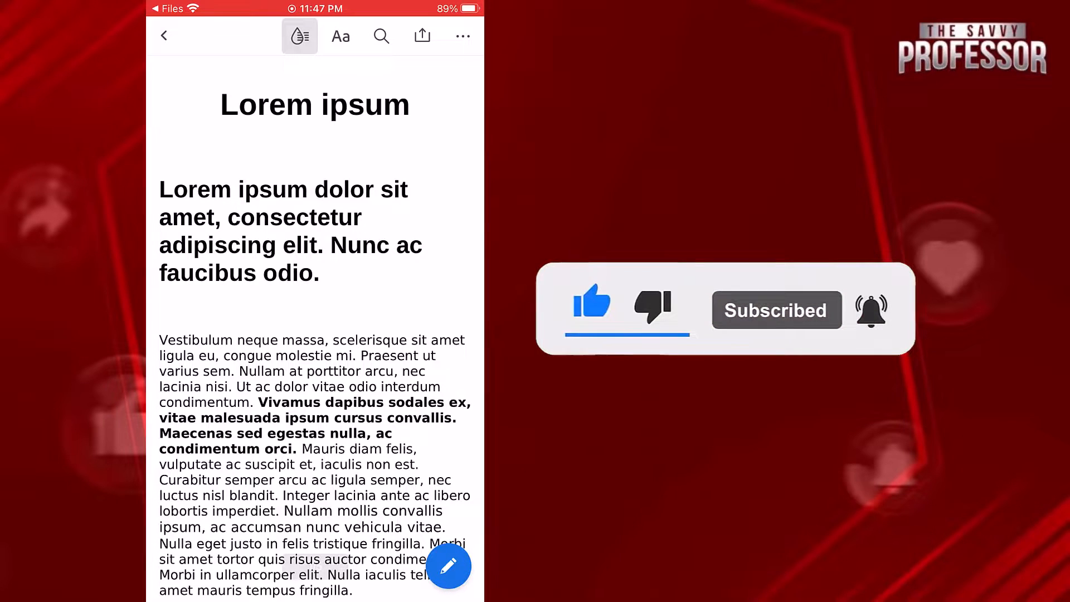